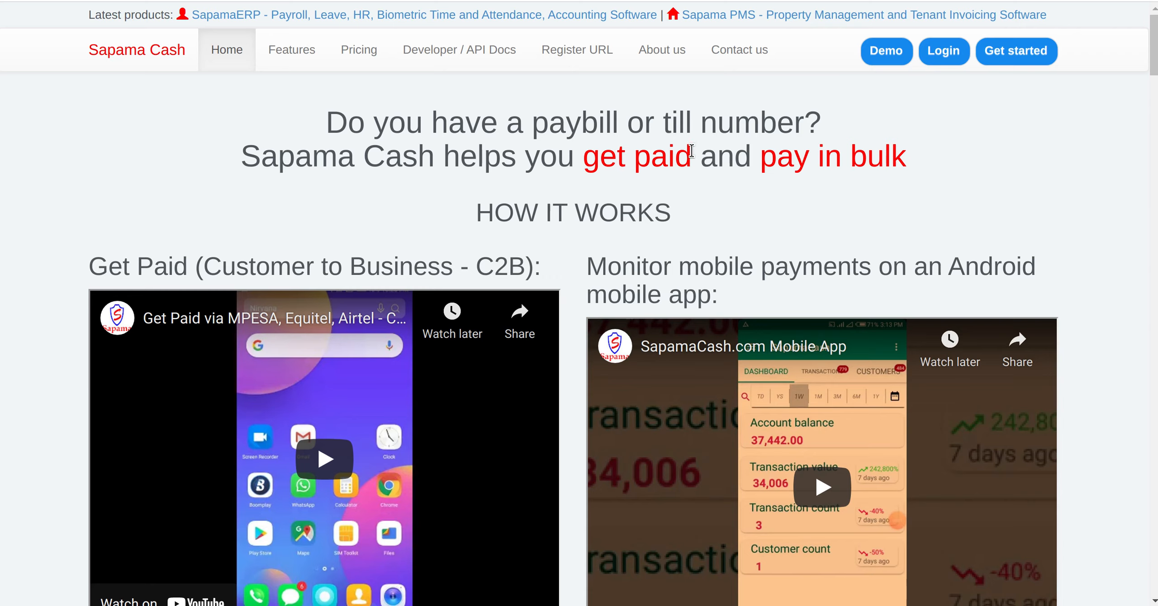
mouse_move(499, 146)
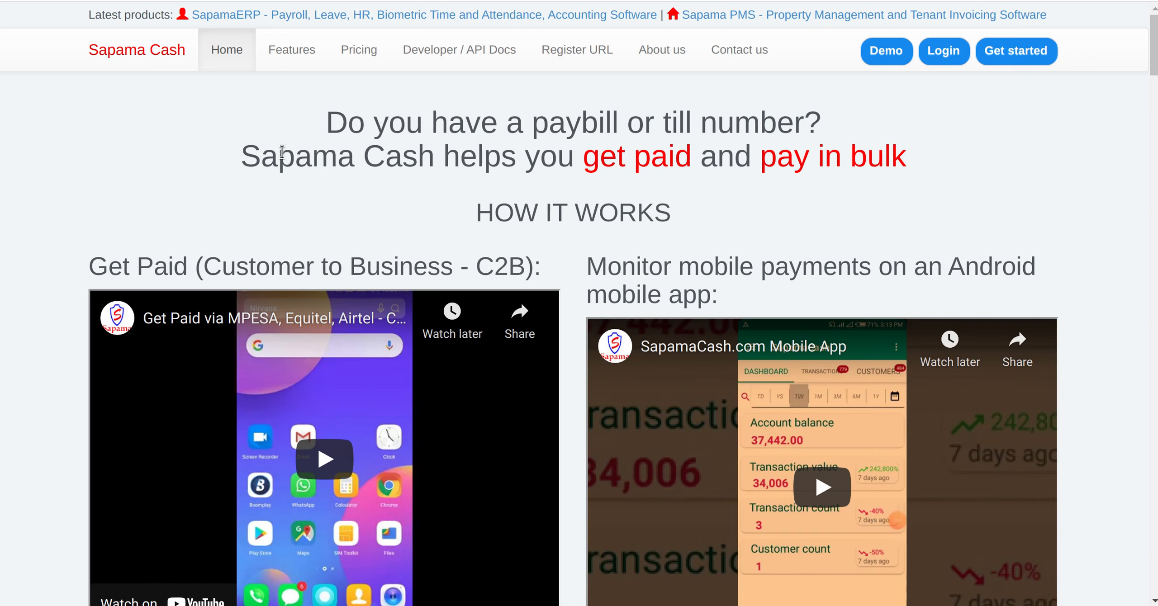
mouse_move(643, 168)
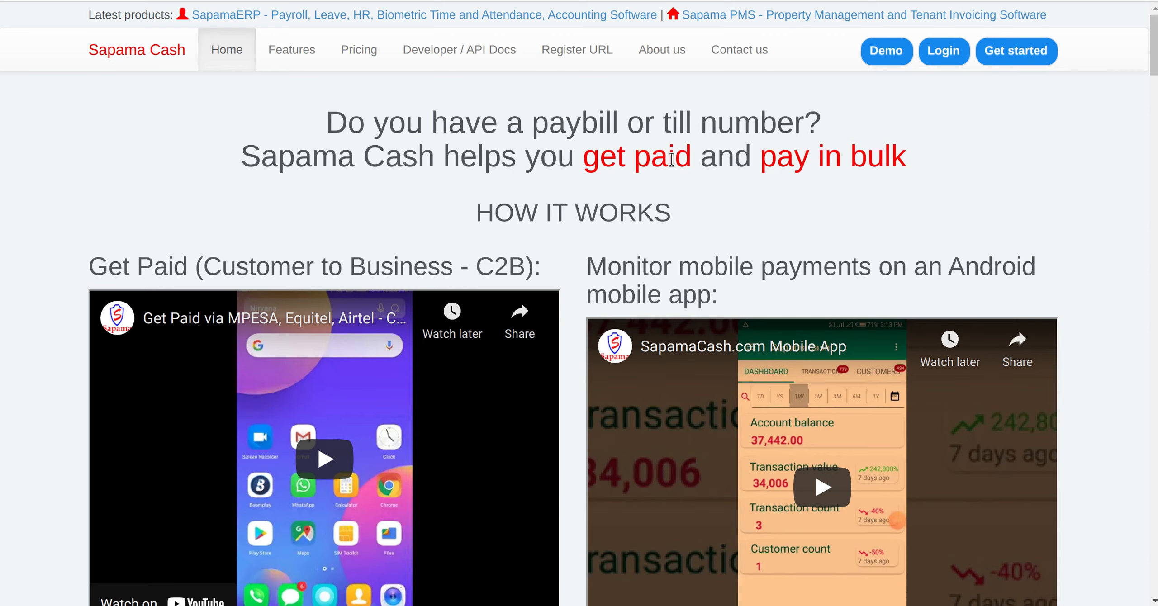
mouse_move(577, 50)
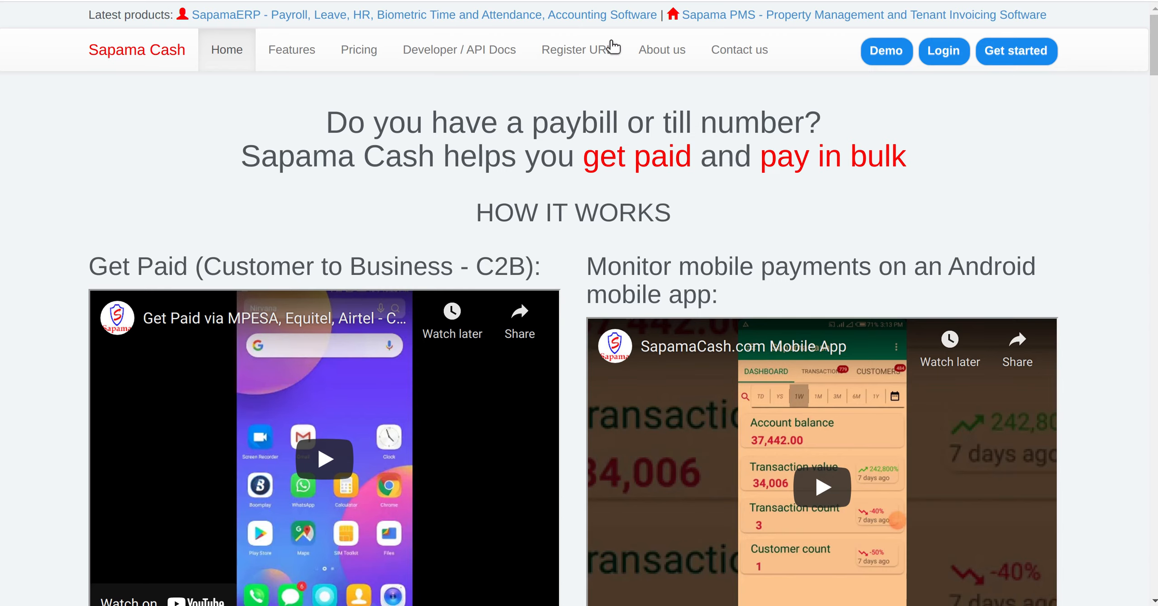
Log in and show the dashboard with KES 19,245 transaction value, 45 transactions and 6 customers
left_click(943, 50)
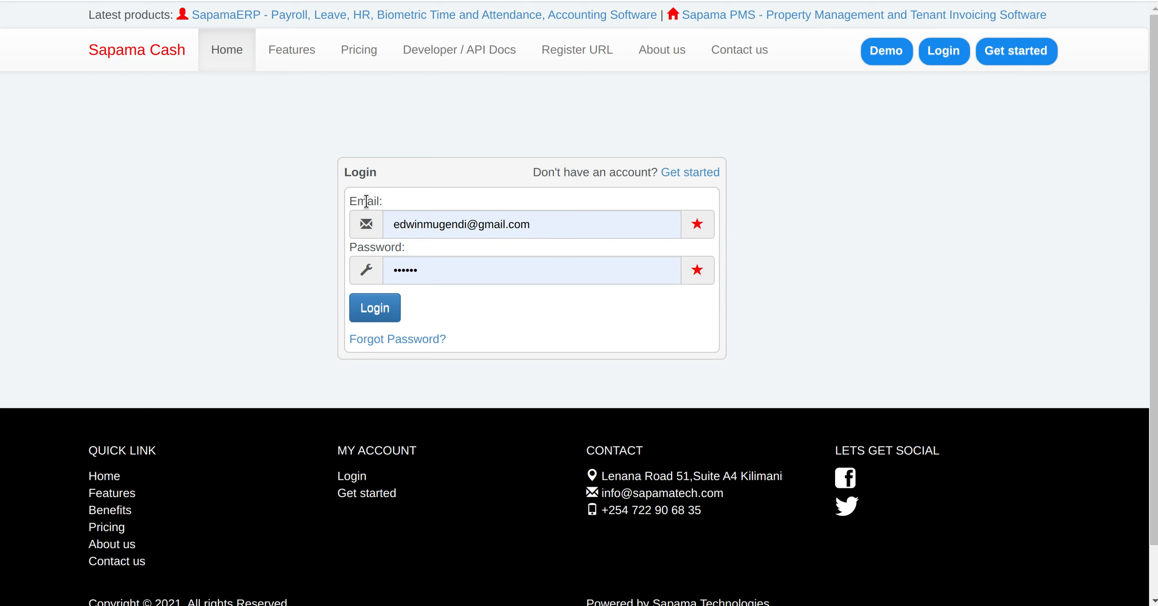
left_click(374, 307)
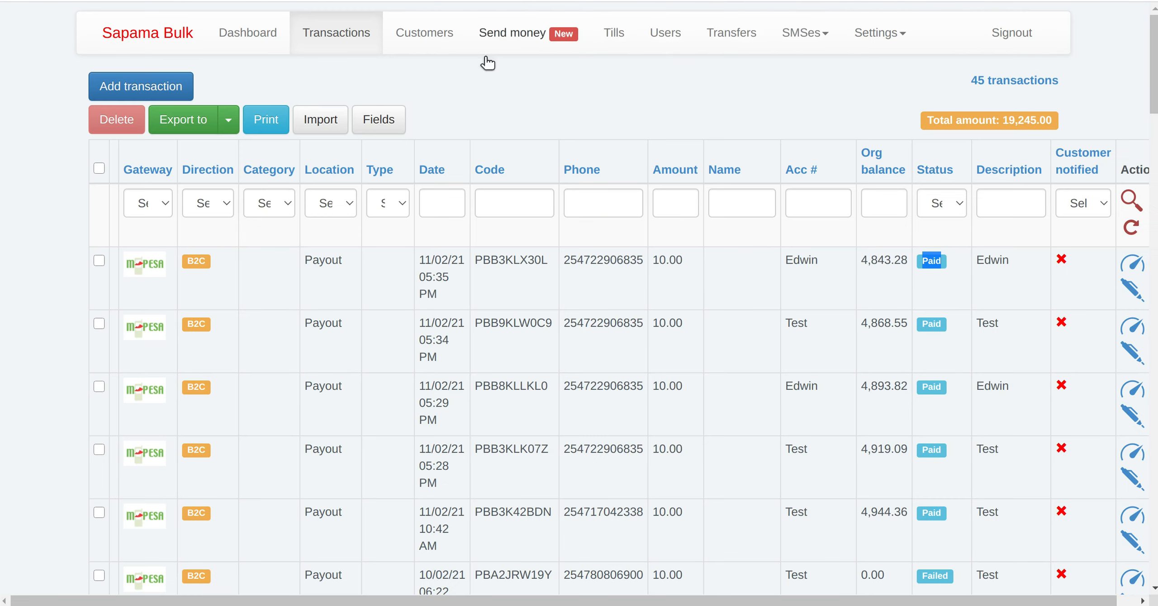
left_click(247, 32)
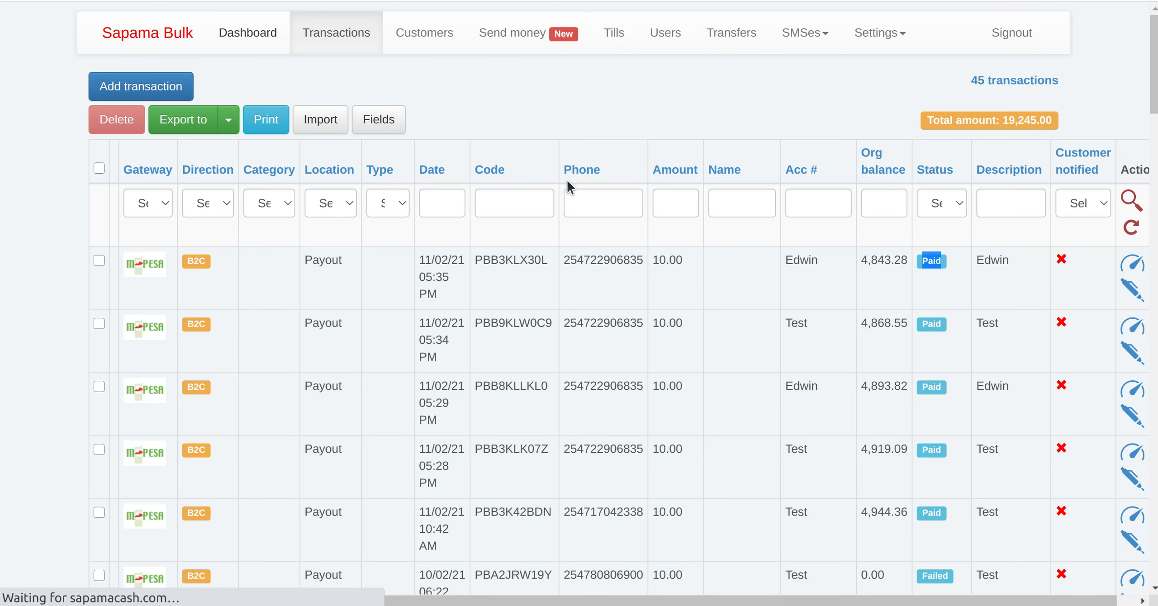
left_click(254, 33)
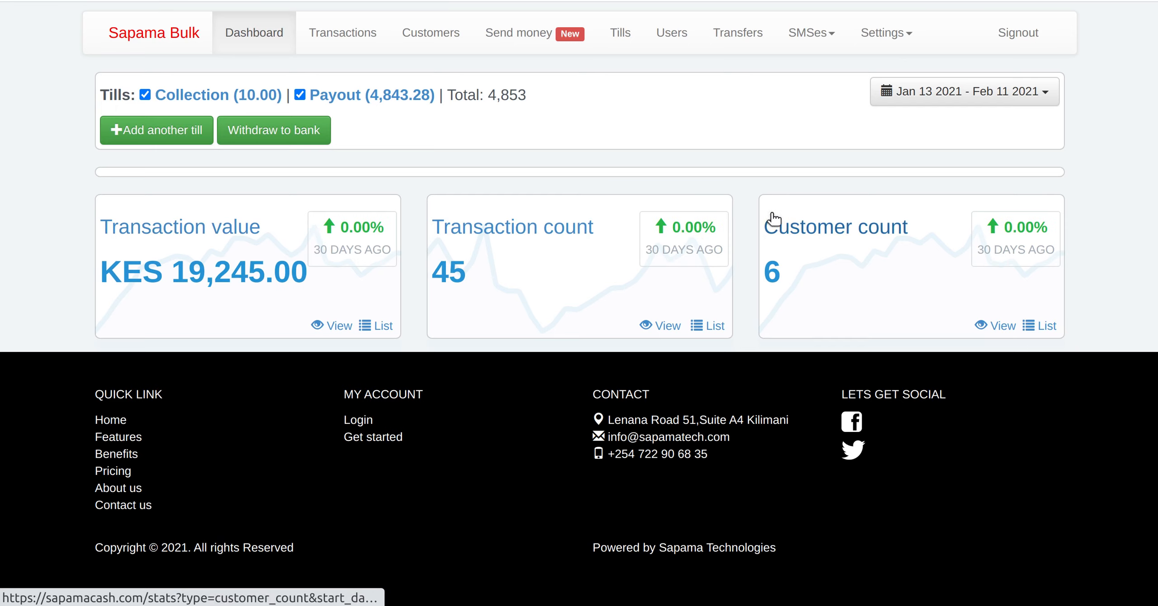
mouse_move(416, 153)
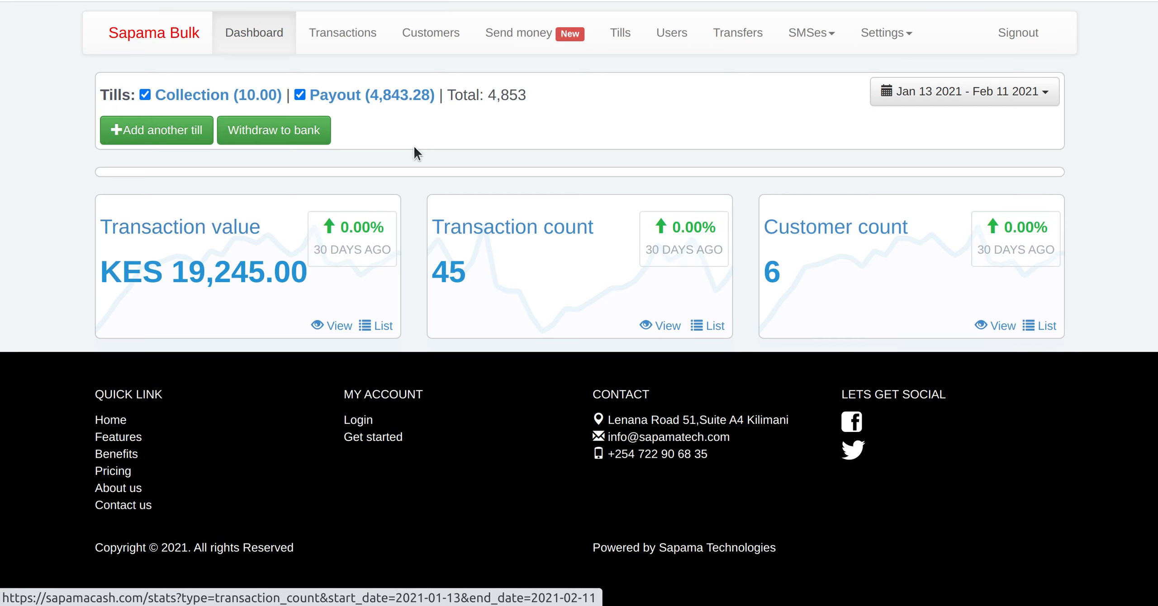
mouse_move(520, 32)
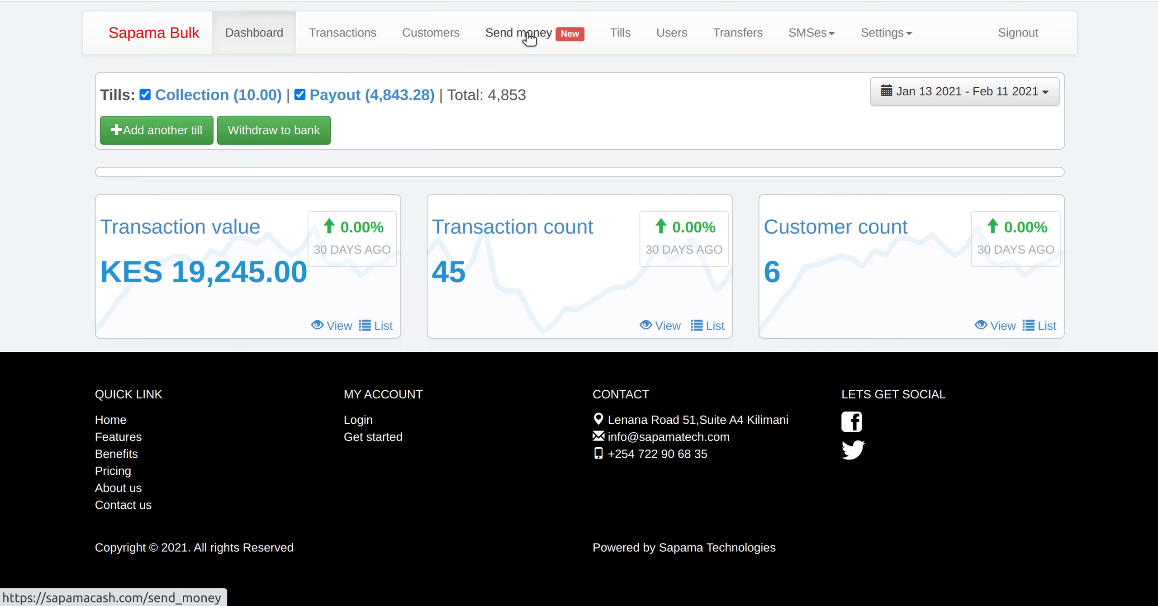
Send a single M-Pesa payment of KES 10 with description 'Test' to the entered phone number
left_click(518, 33)
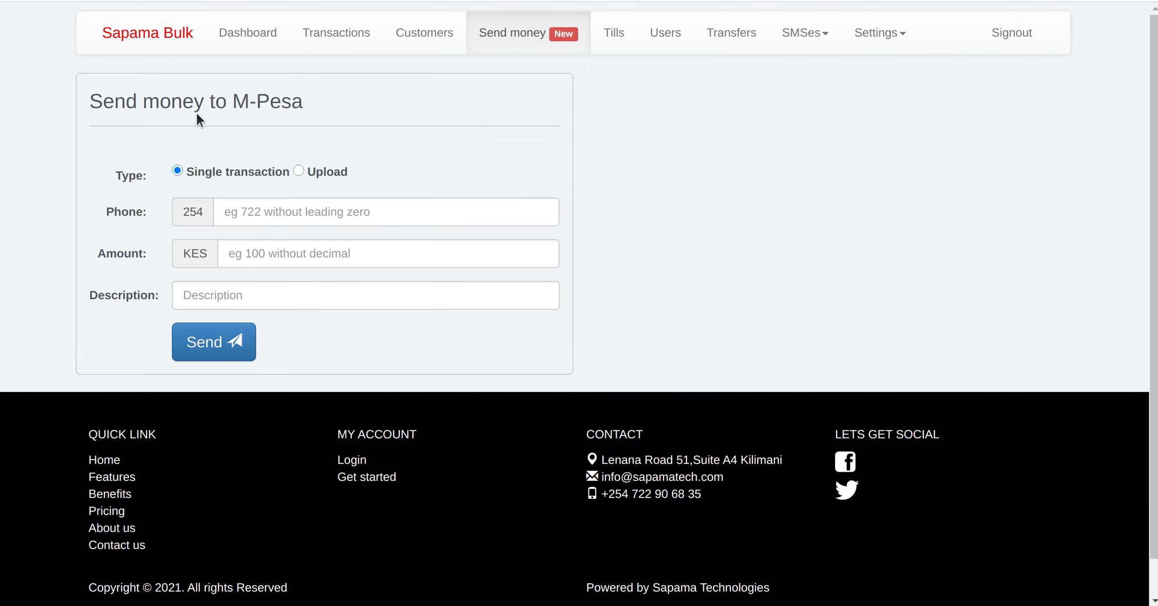
triple_click(196, 102)
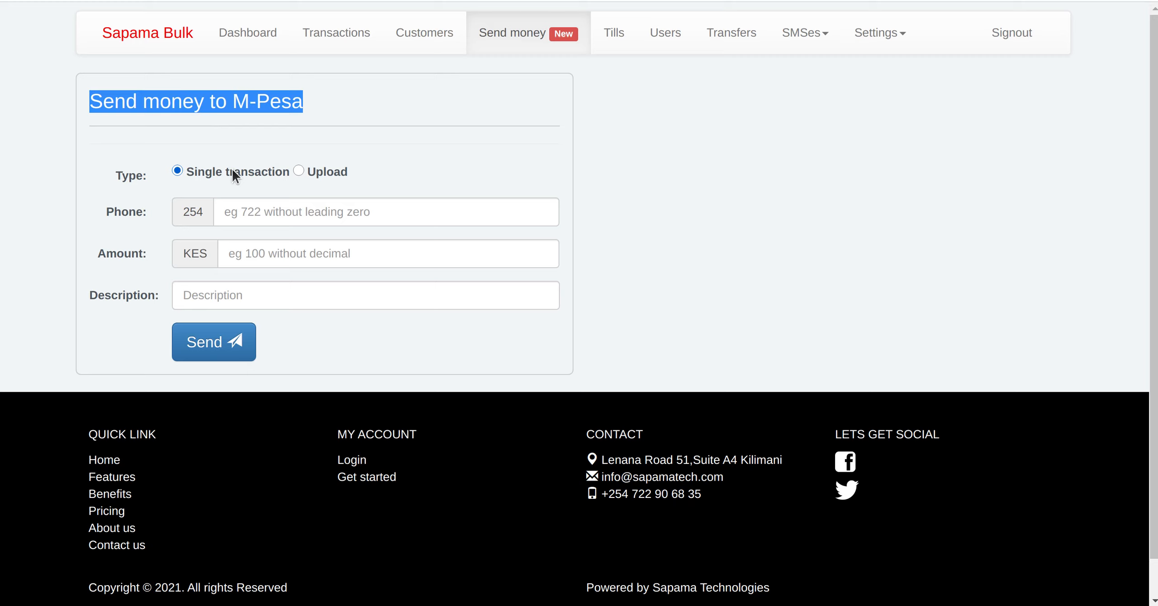
left_click(383, 211)
type("1")
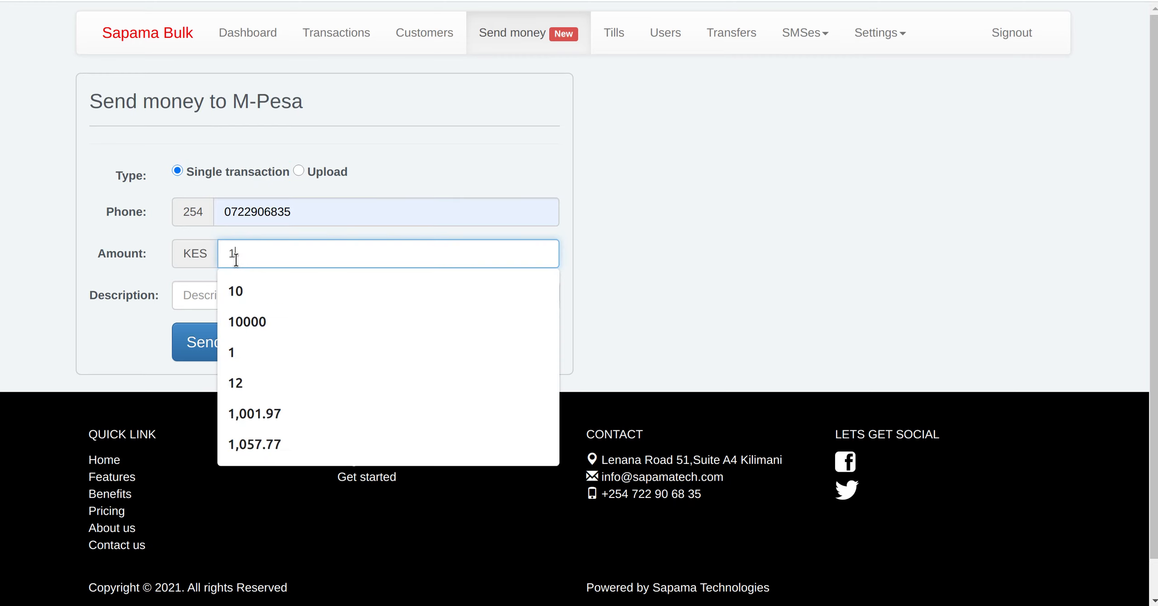
left_click(235, 291)
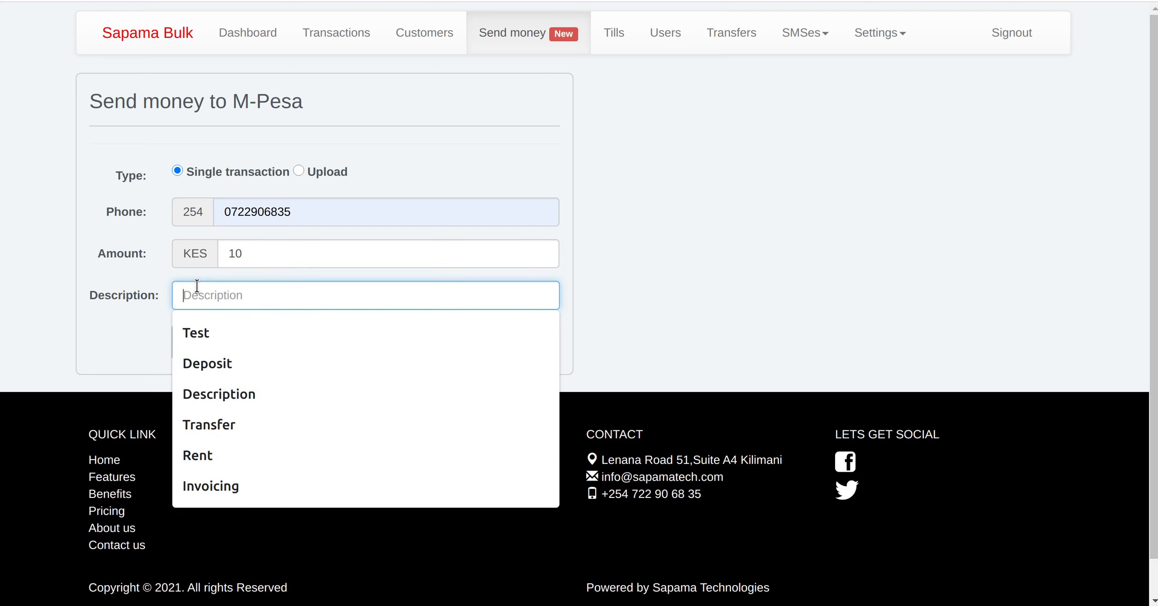
left_click(196, 333)
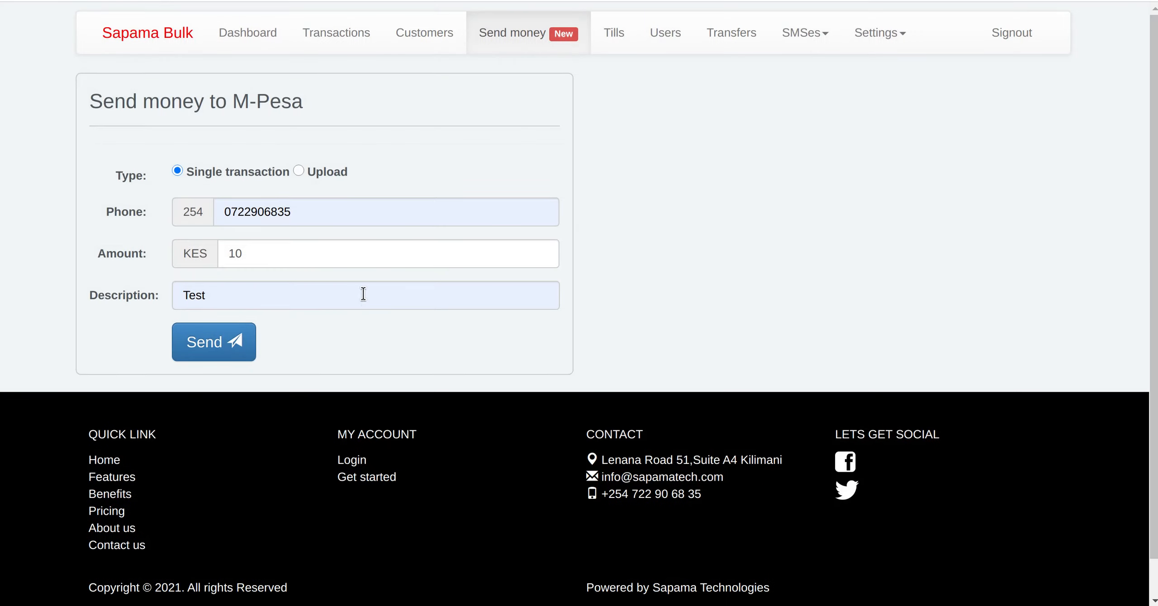
mouse_move(355, 283)
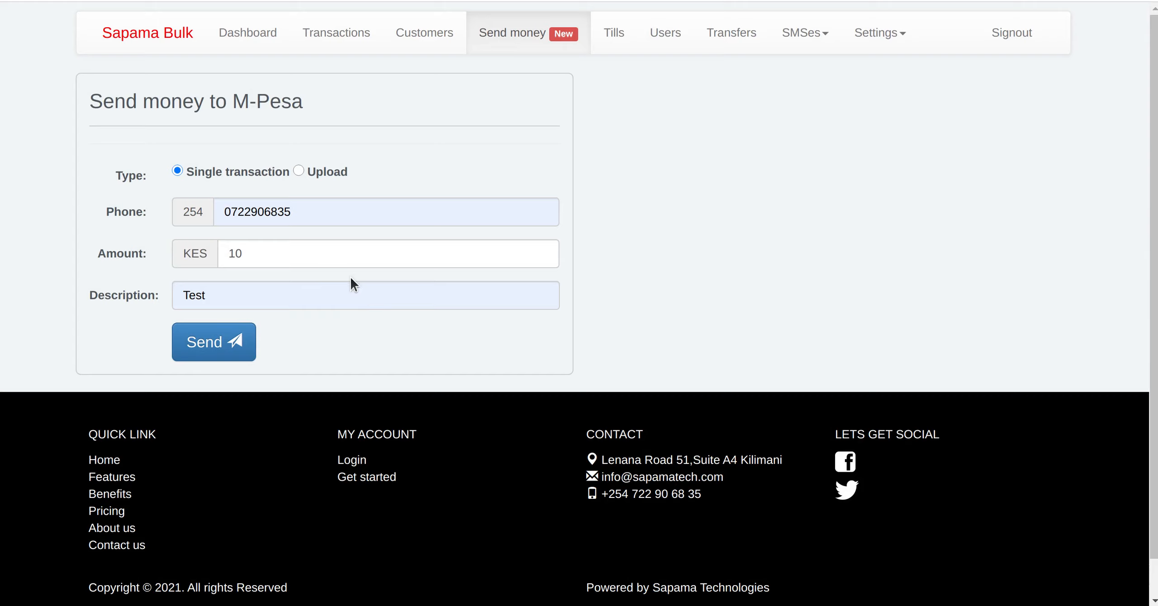
mouse_move(337, 284)
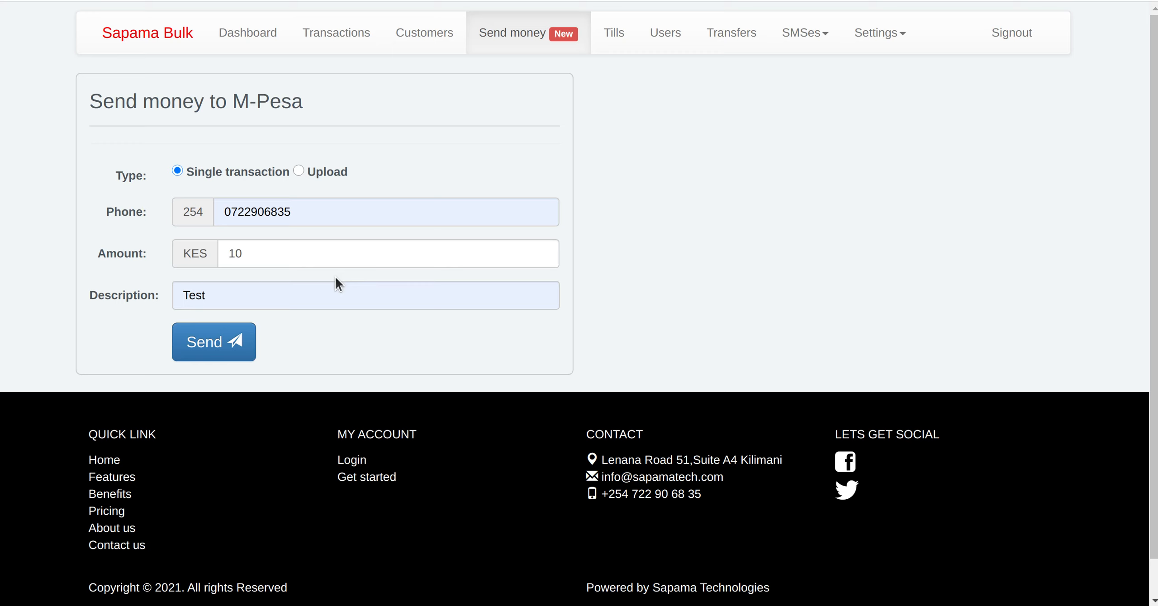
left_click(214, 342)
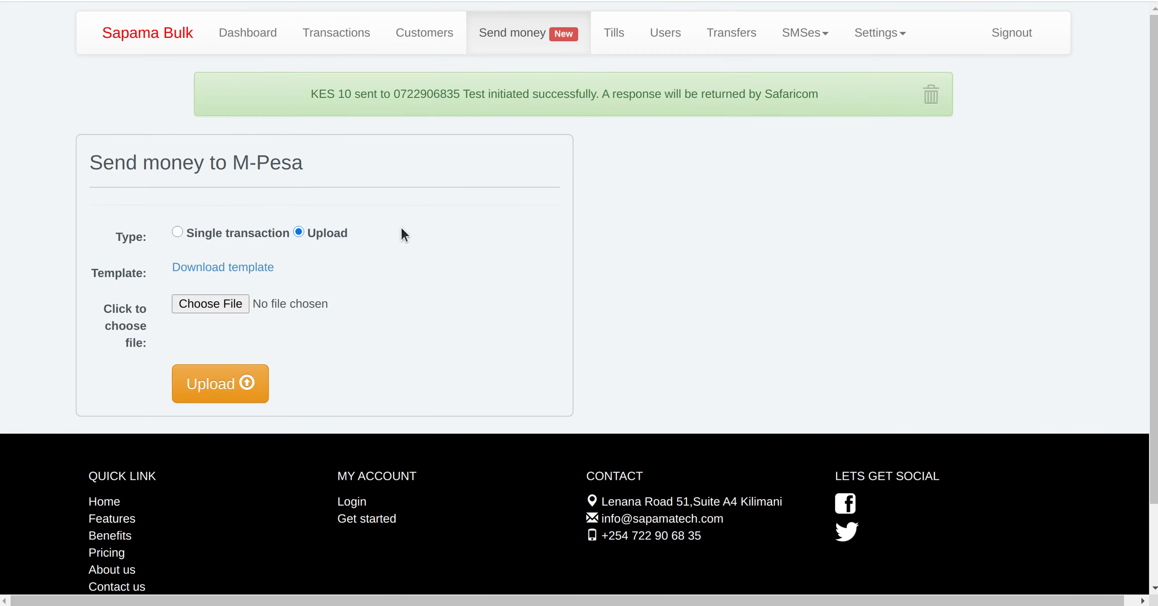
Get the bulk-payment spreadsheet template and check its row with the phone number and amount 10
left_click(223, 267)
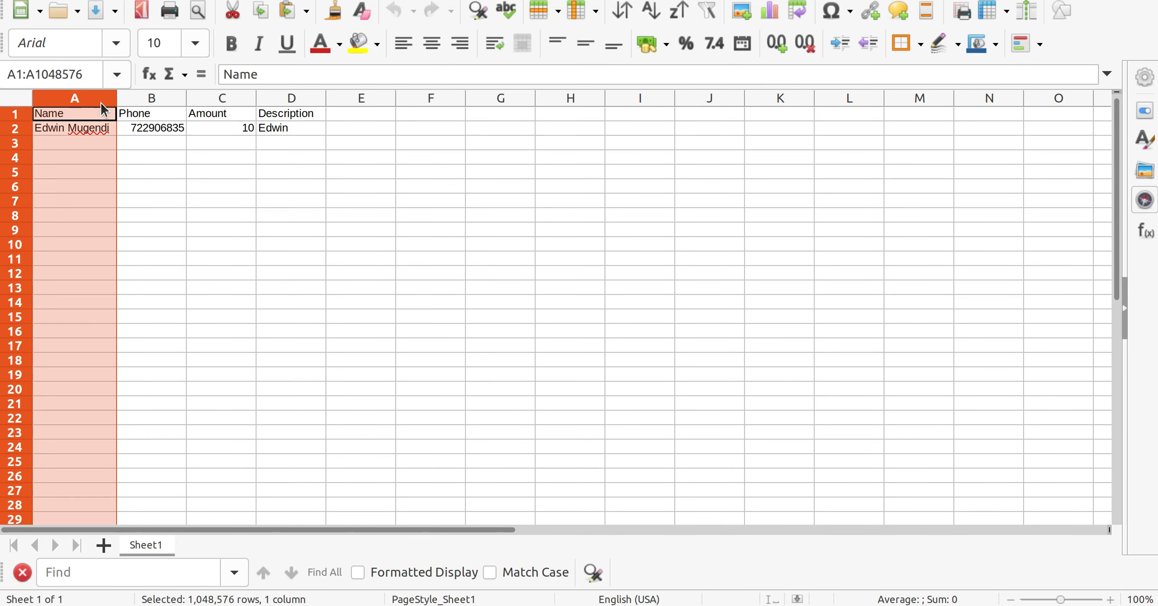
left_click(221, 98)
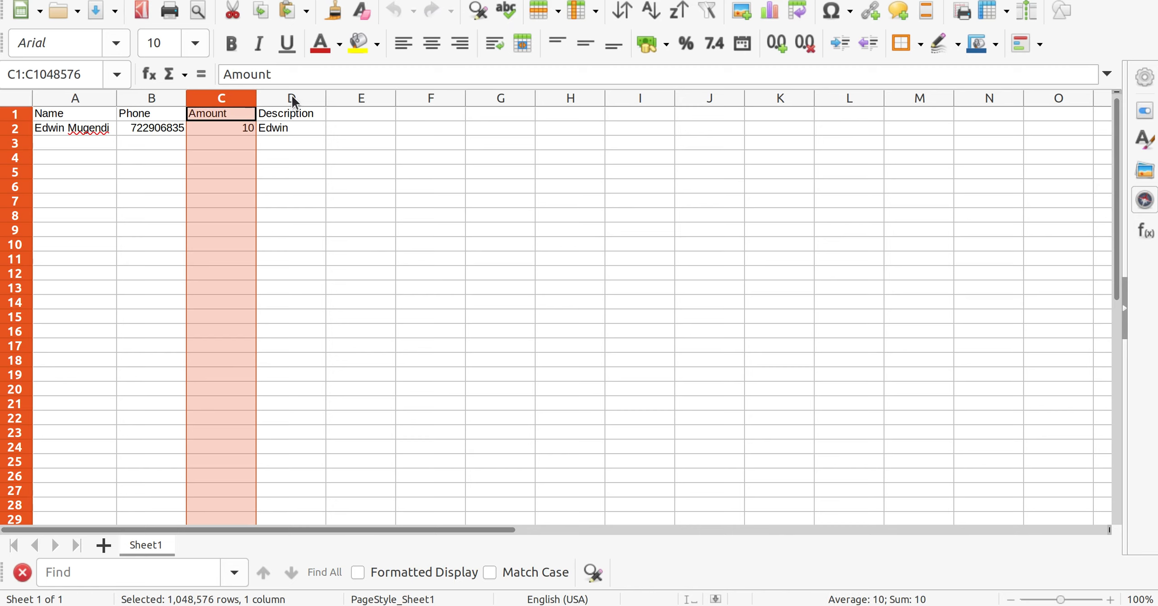
left_click(290, 143)
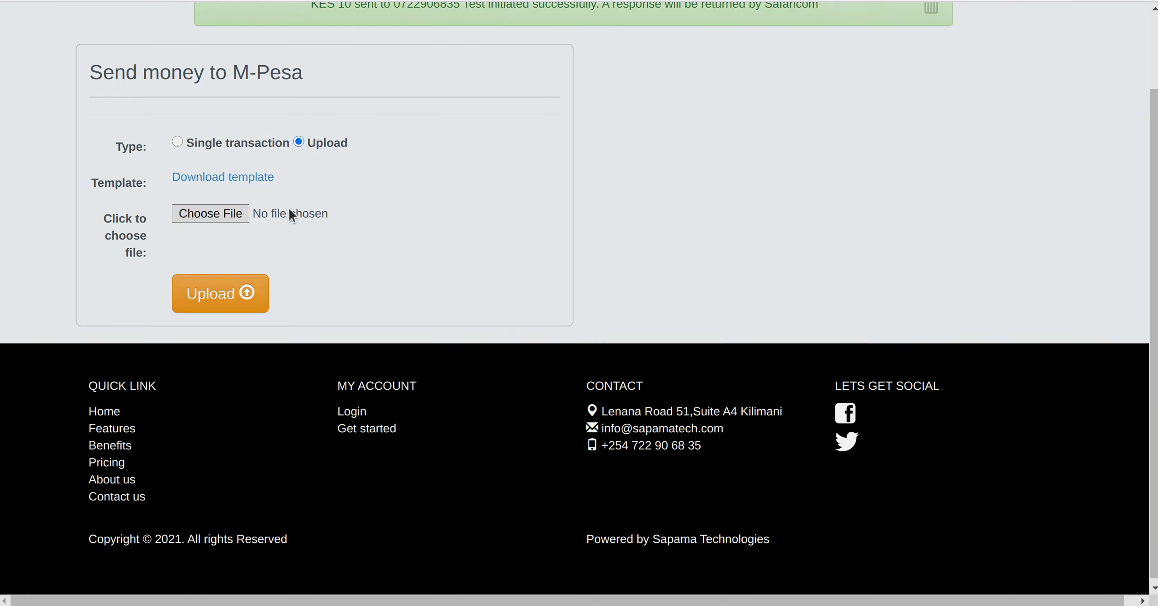
Upload the filled spreadsheet 'upload_template (4).xls' and confirm the upload
left_click(210, 214)
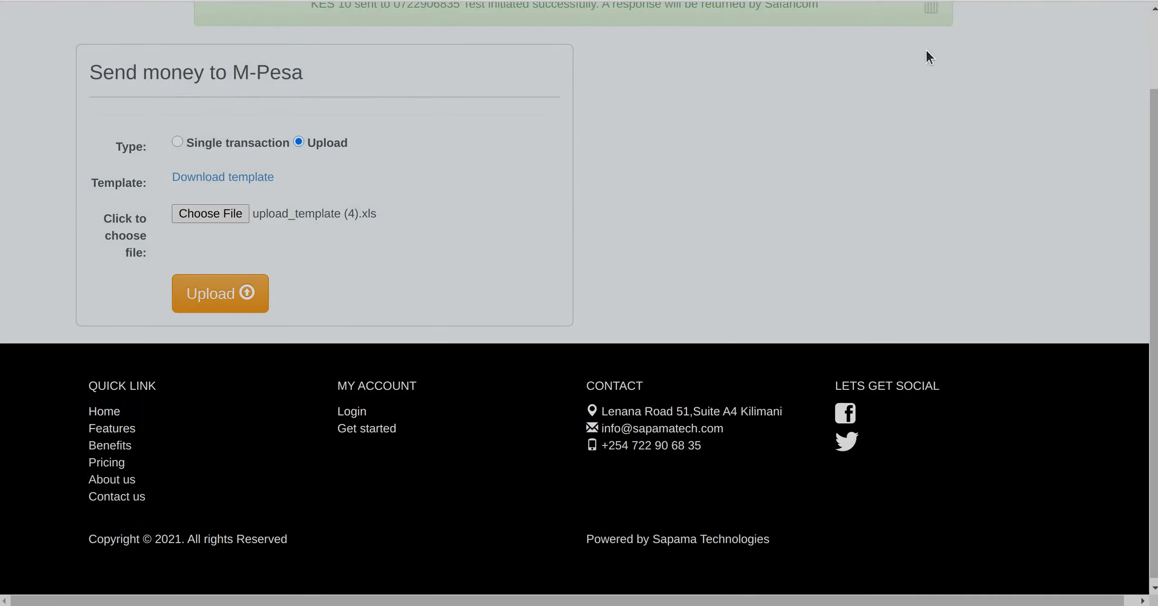
left_click(219, 292)
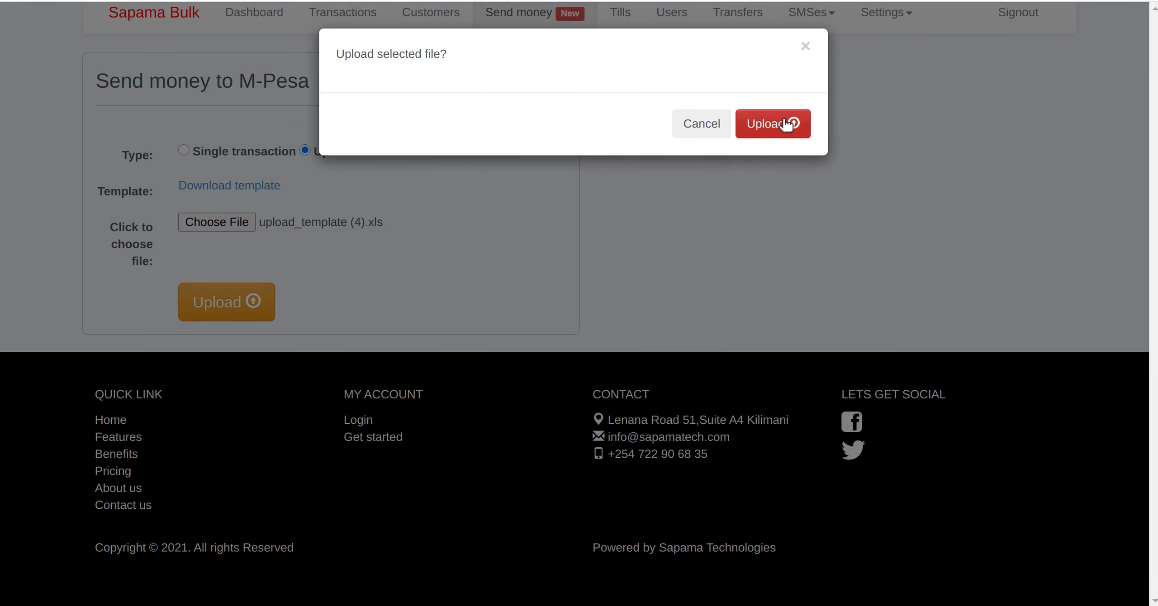
left_click(773, 123)
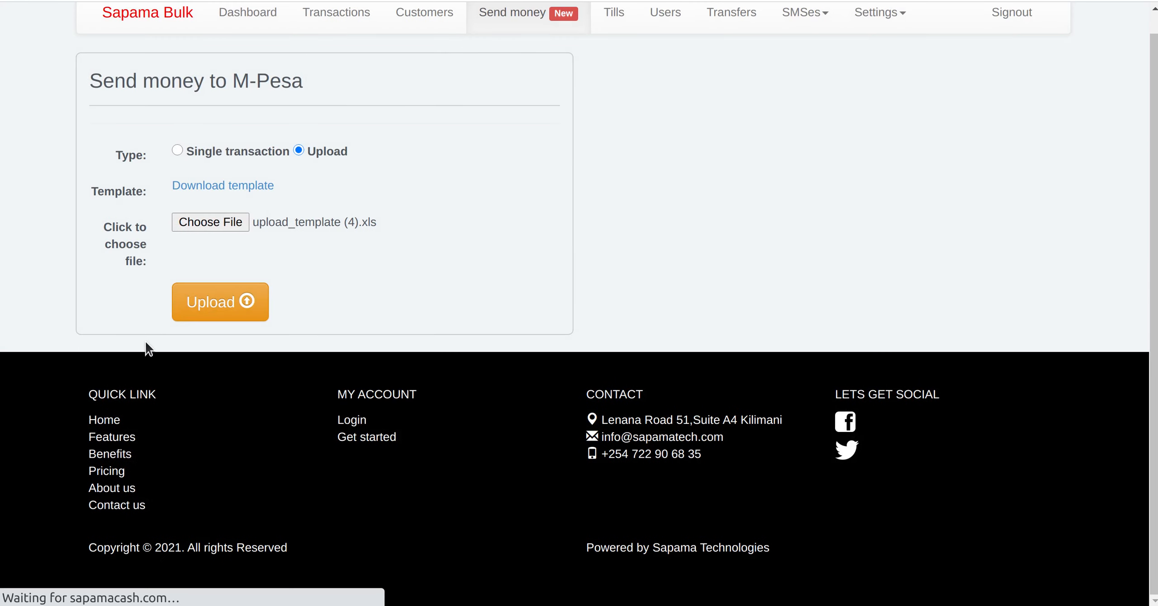
left_click(220, 301)
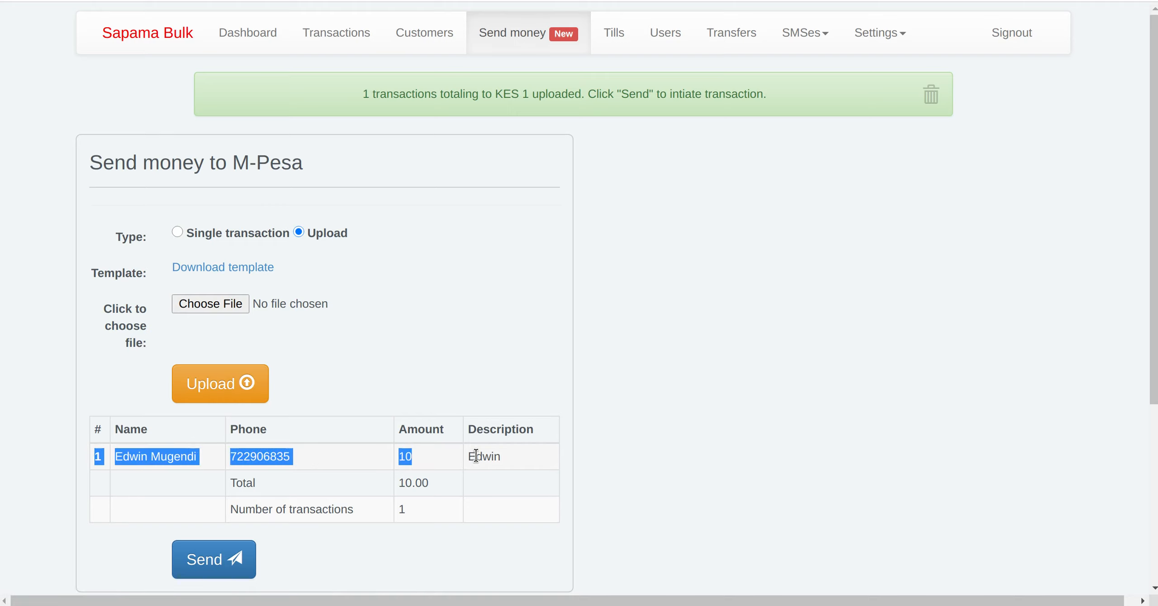
Send the uploaded batch containing the one KES 10 M-Pesa transaction
scroll("down", 3)
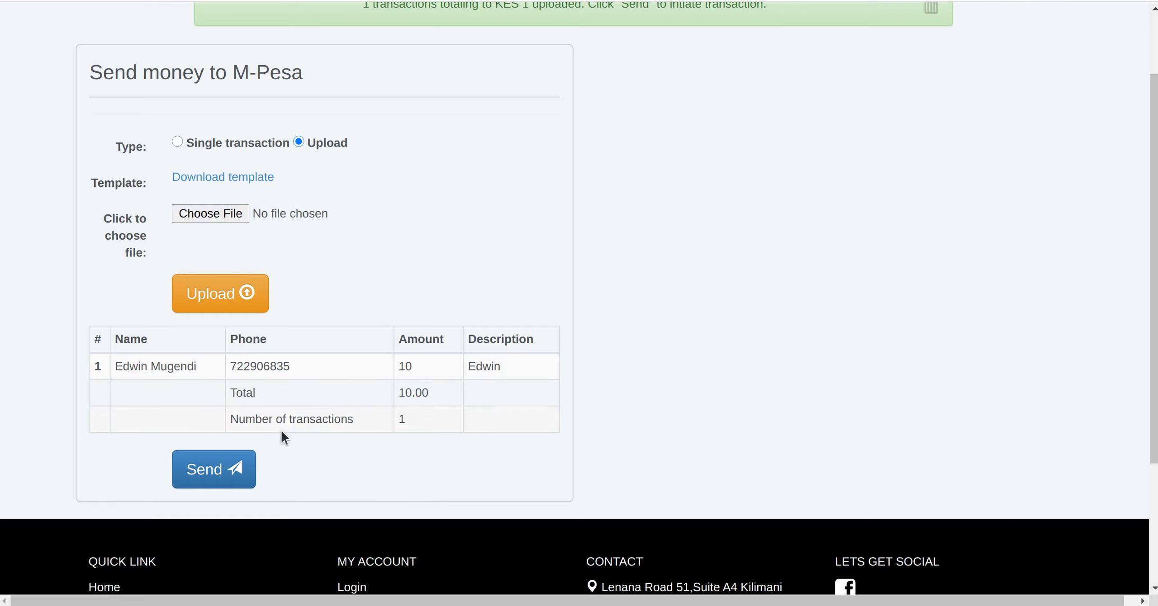
left_click(213, 468)
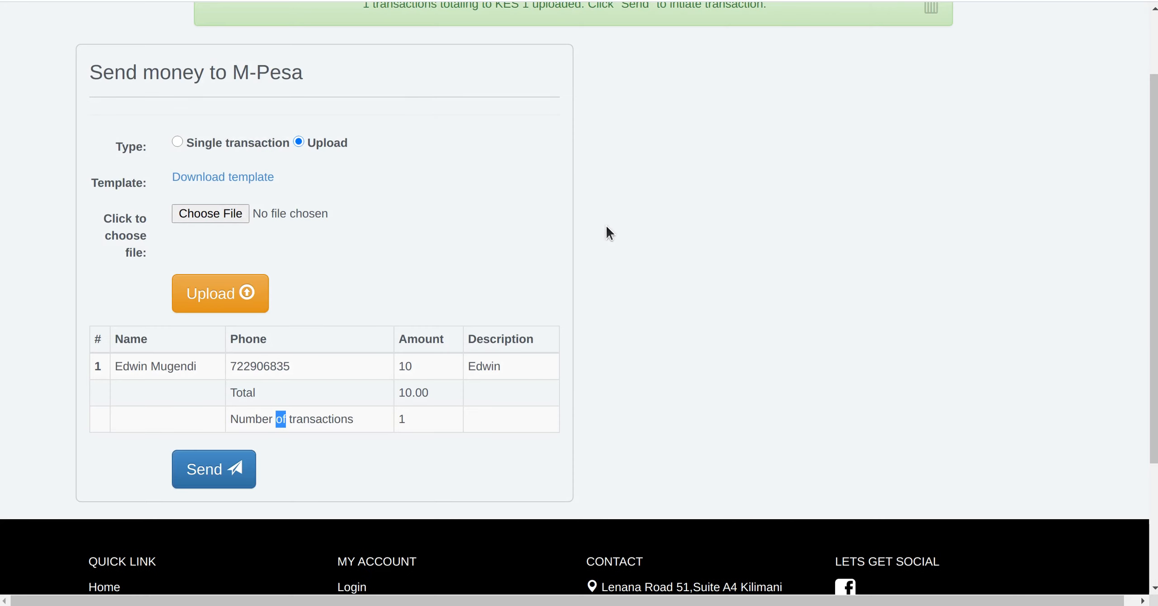
scroll("up", 3)
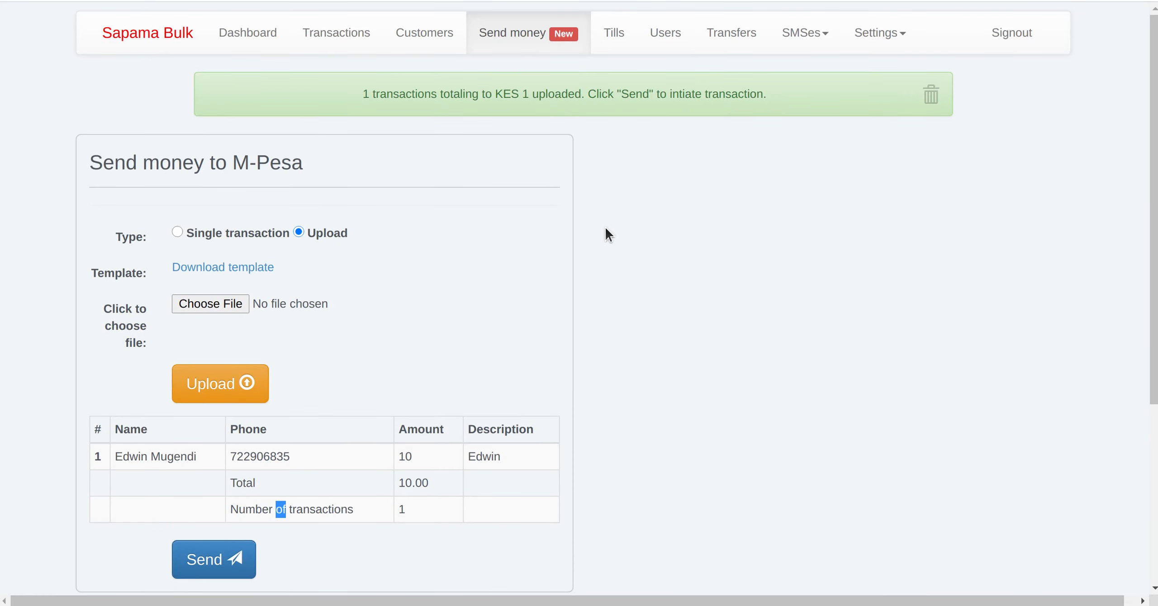
left_click(214, 559)
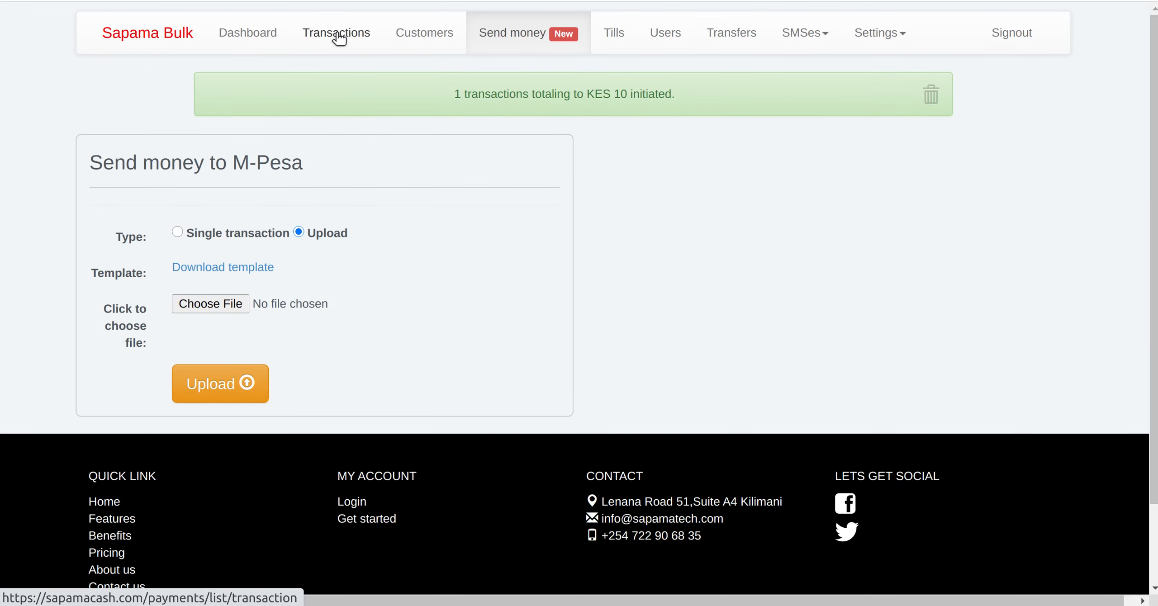
Review the KES 10 payout to Edwin pending confirmation, the customers list, then the dashboard with 48 transactions
left_click(336, 33)
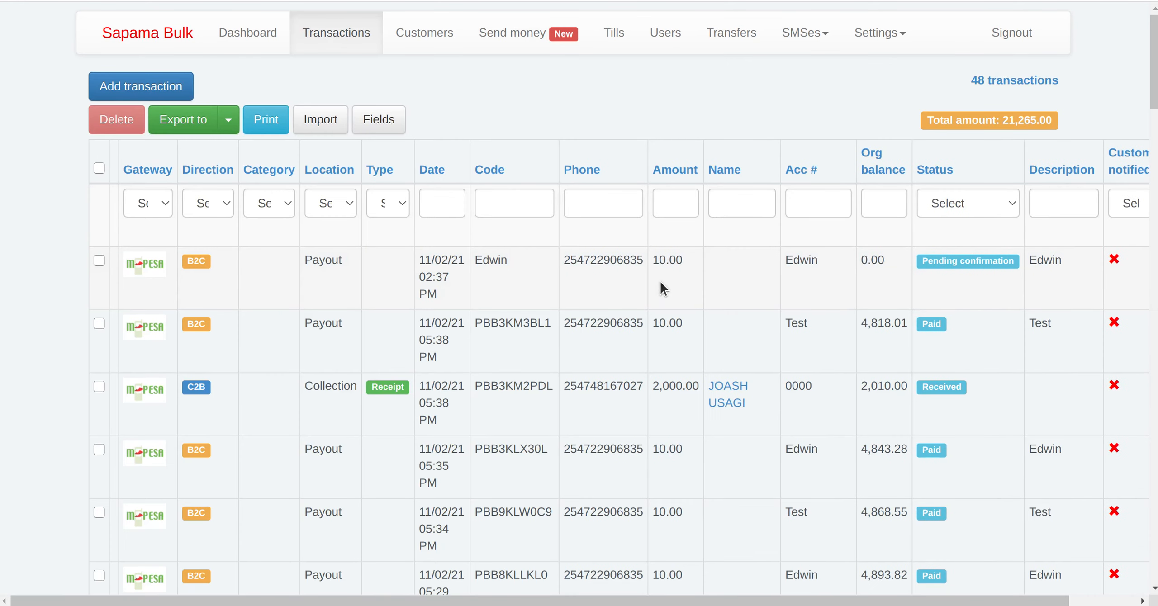
mouse_move(921, 271)
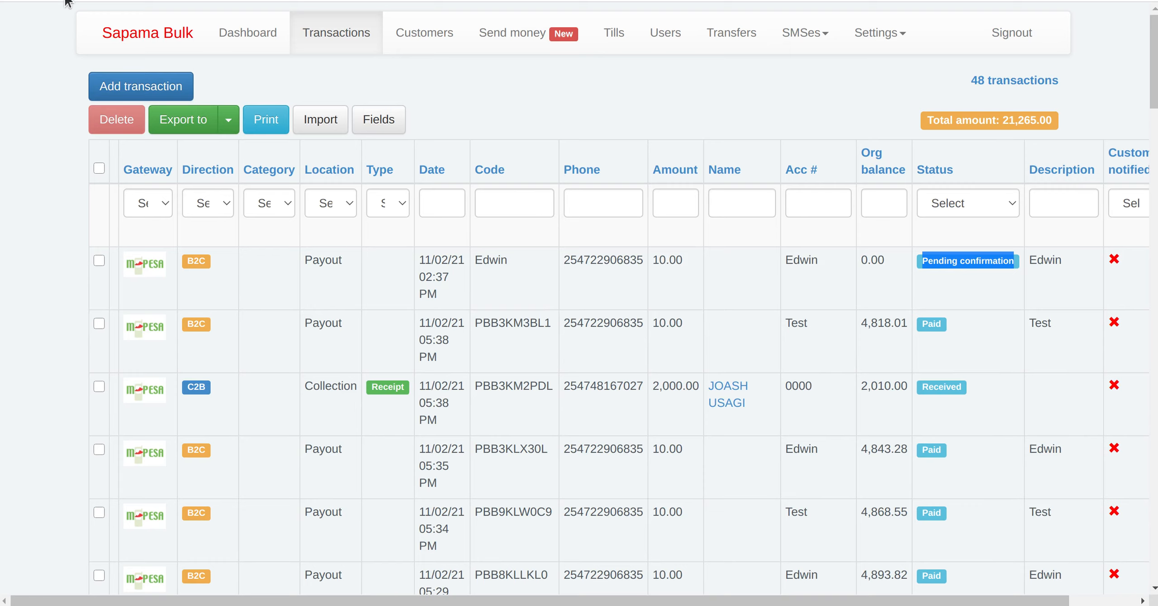
mouse_move(939, 281)
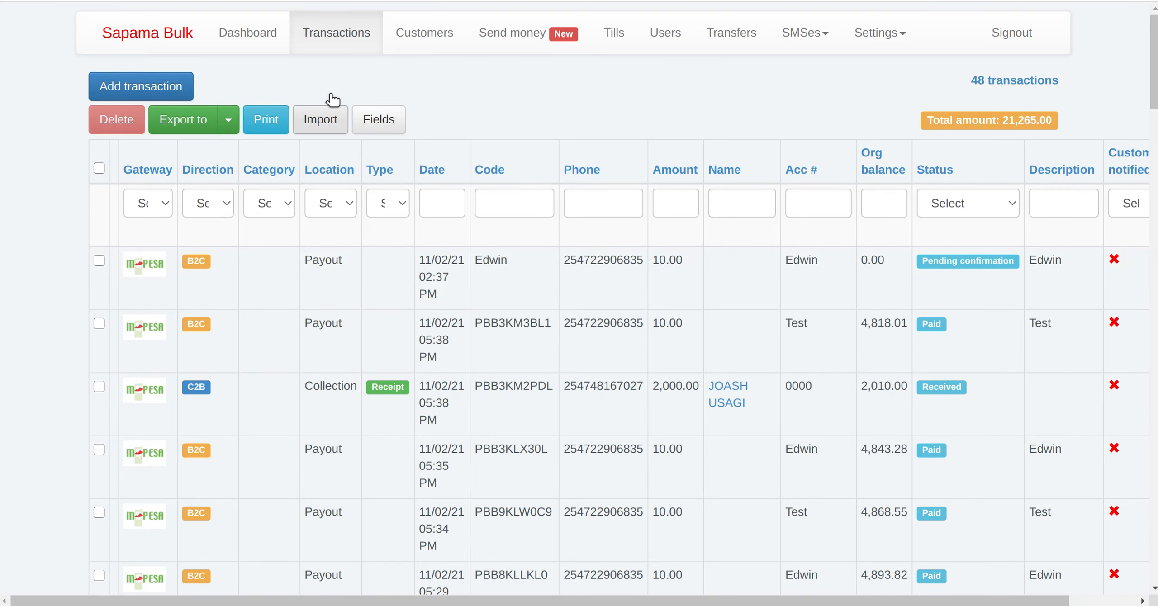
left_click(425, 32)
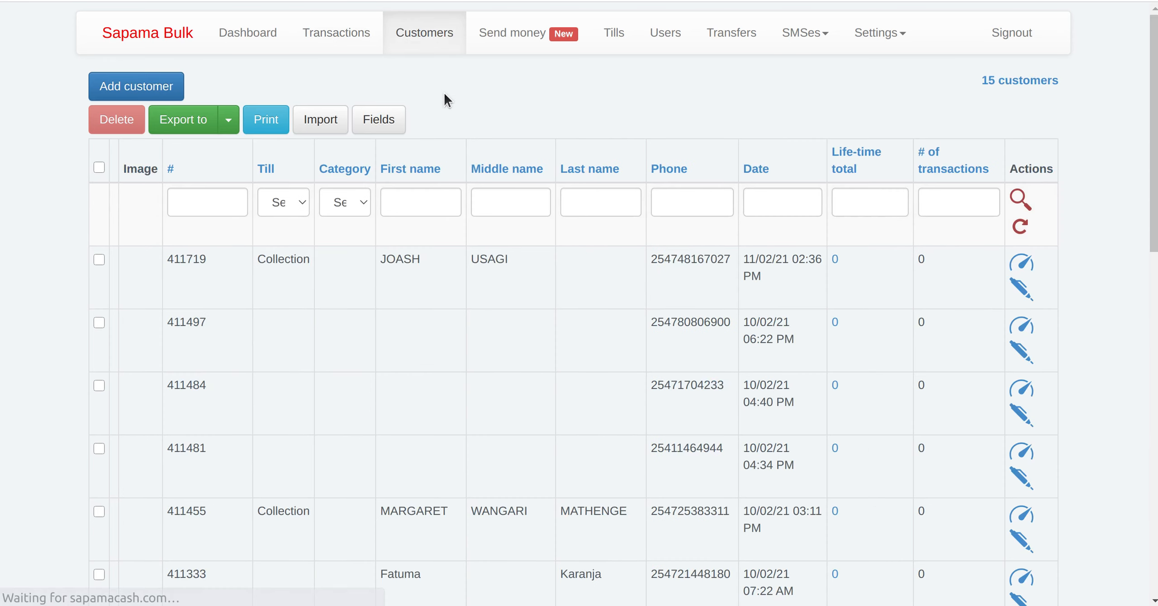
mouse_move(341, 80)
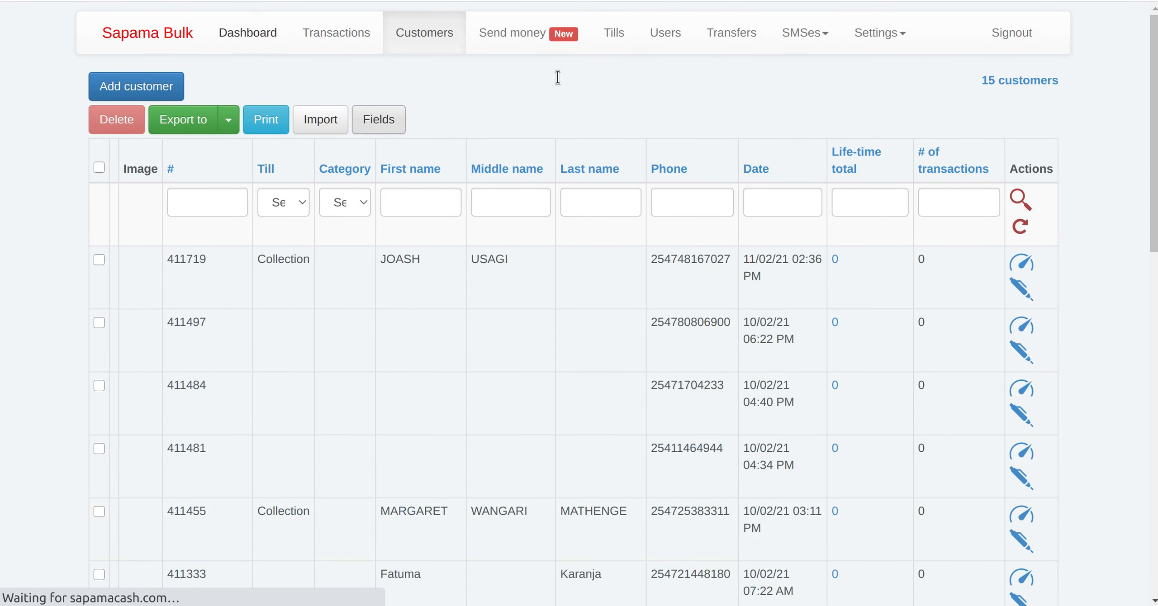
left_click(255, 33)
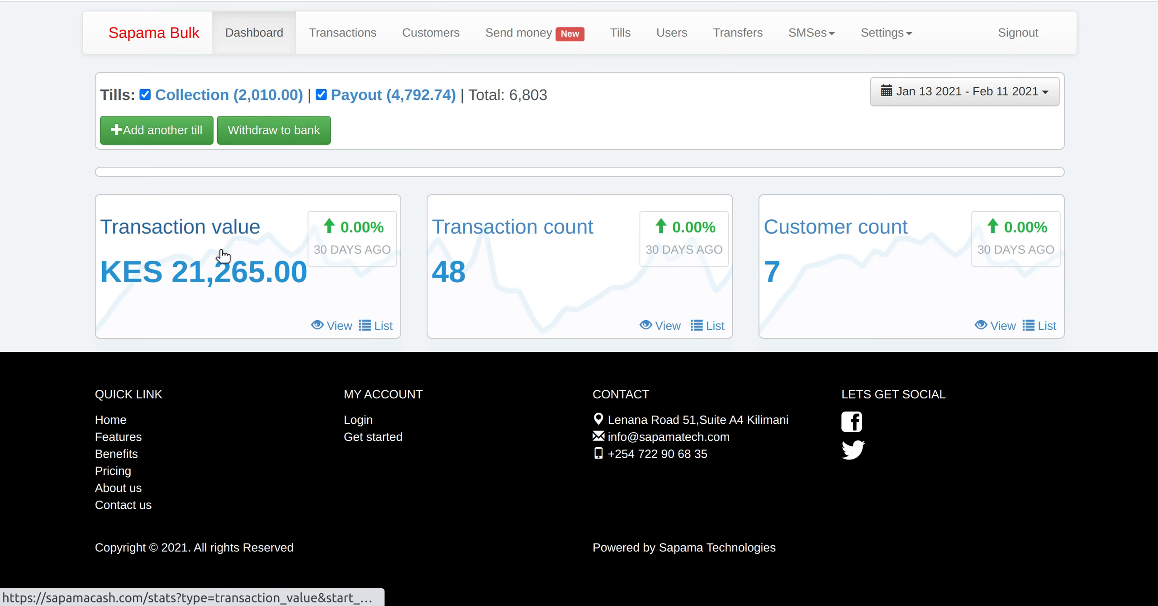
View the transaction value graph of daily totals for early February 2021 with KES 21,265 current value
left_click(337, 326)
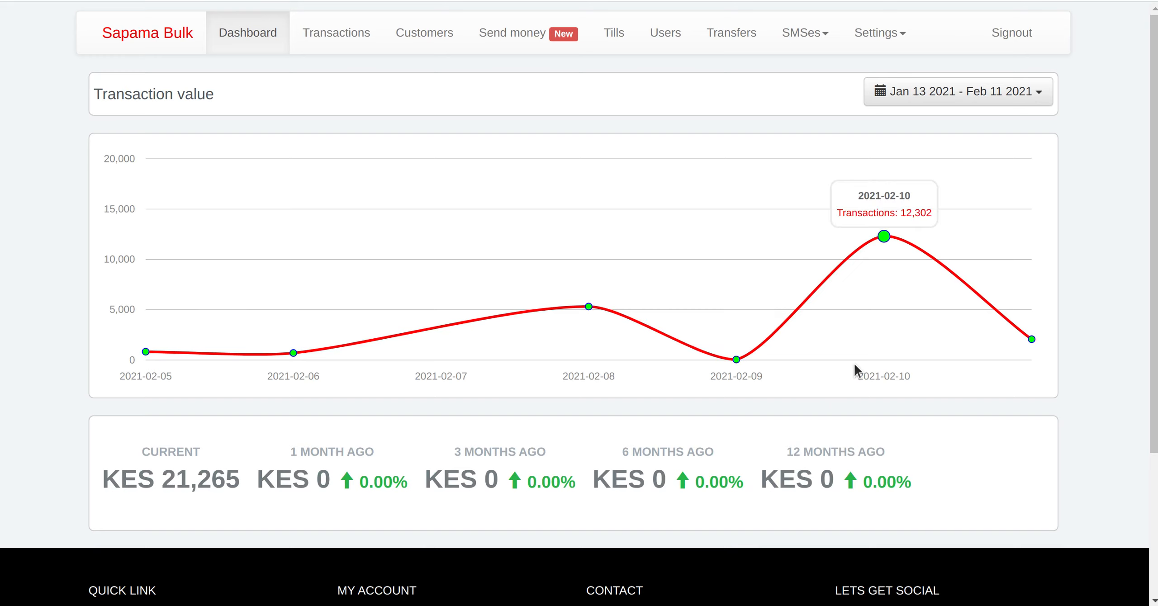
scroll("down", 3)
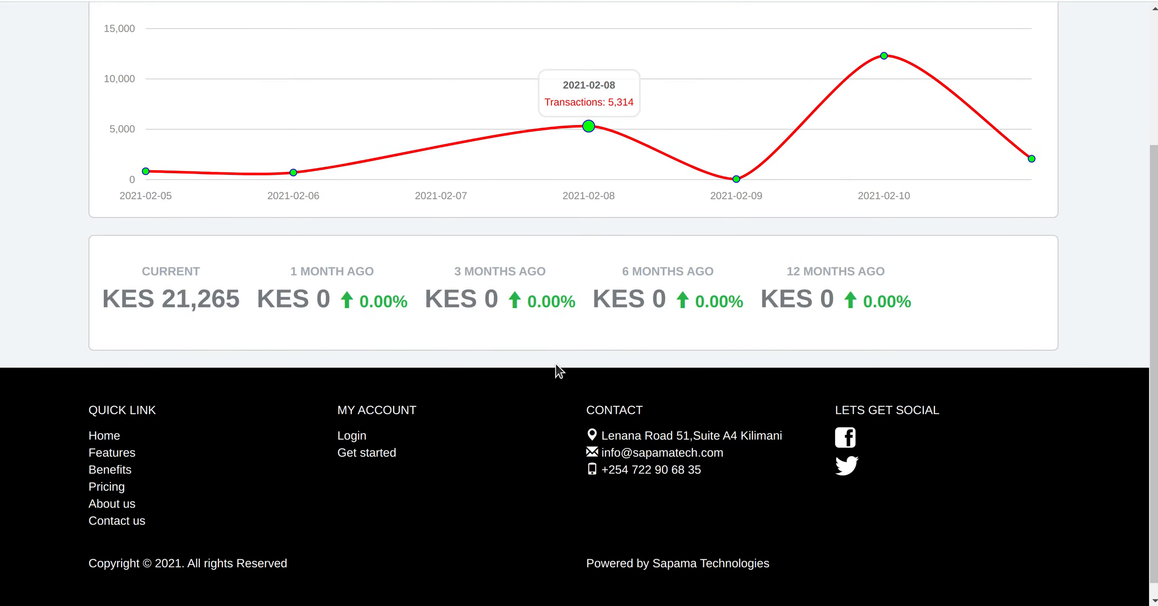